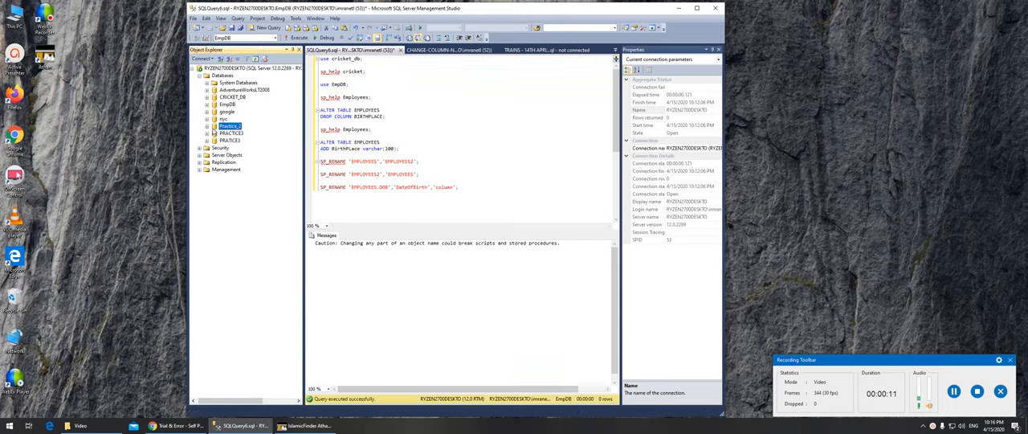
# - Expand Practice_2's Account columns and PRACTICE3, then bring up the TRAINS script
pyautogui.click(200, 125)
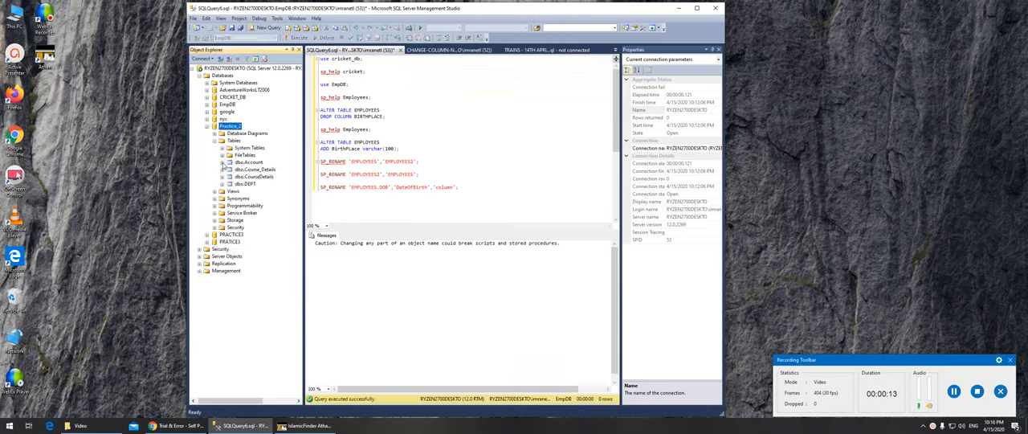
pyautogui.click(224, 161)
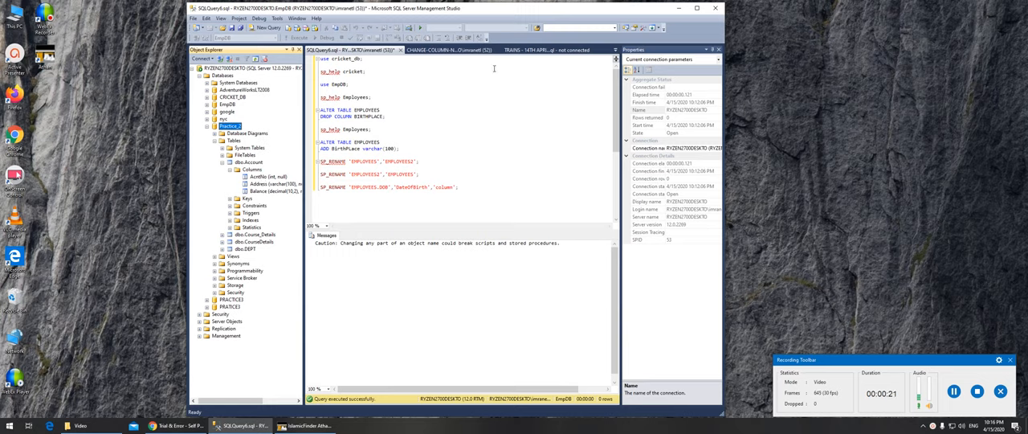
pyautogui.moveTo(551, 49)
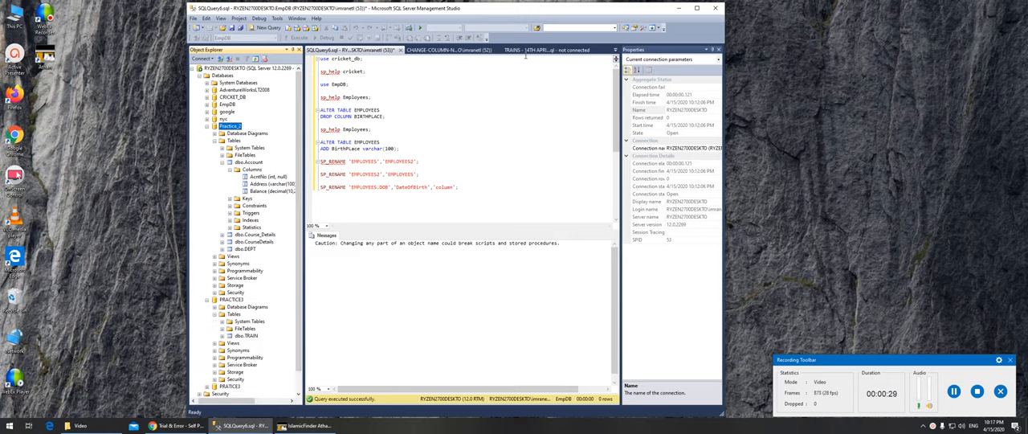
pyautogui.click(562, 50)
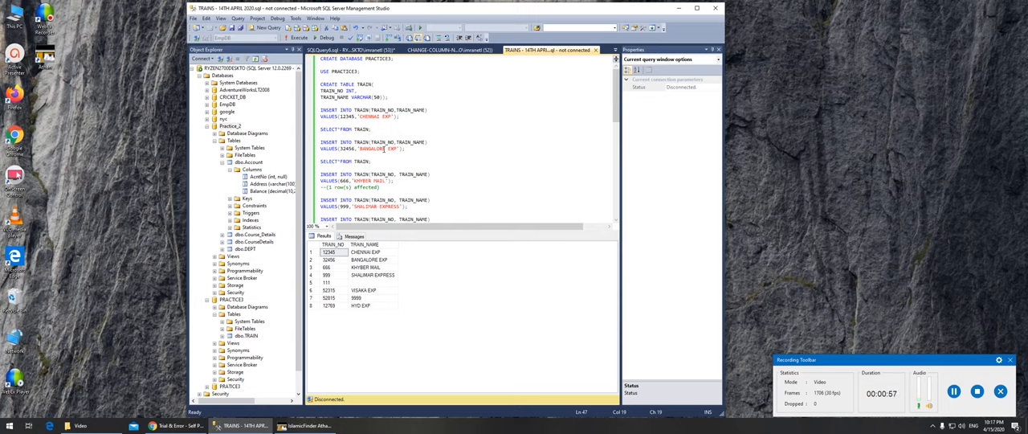
# - Review the CHANGE-COLUMN-NAME script, then go back to the SQLQuery6 EmpDB script
pyautogui.click(454, 49)
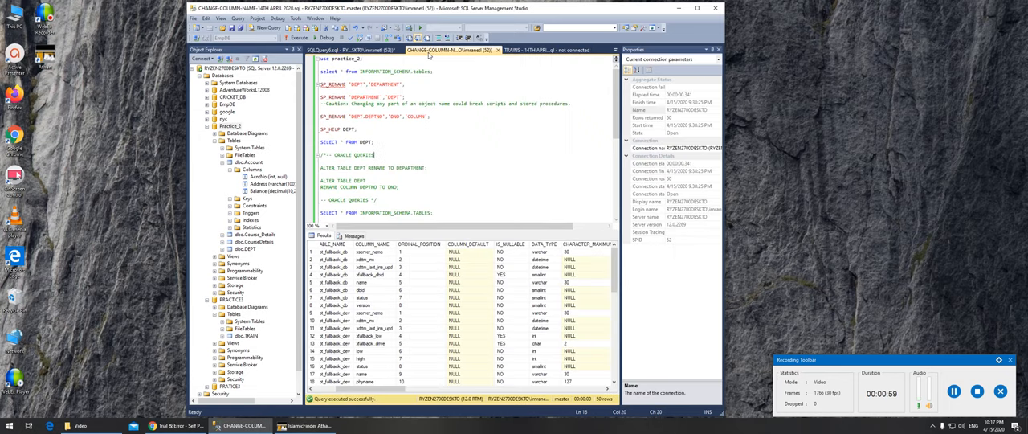
pyautogui.click(366, 49)
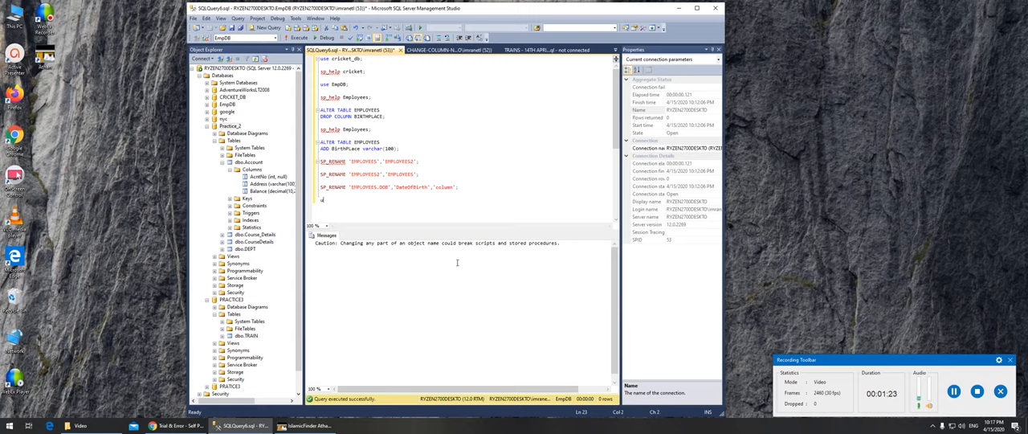
# - Type and execute 'use practice_2;' to switch the query to Practice_2
pyautogui.write('use prad')
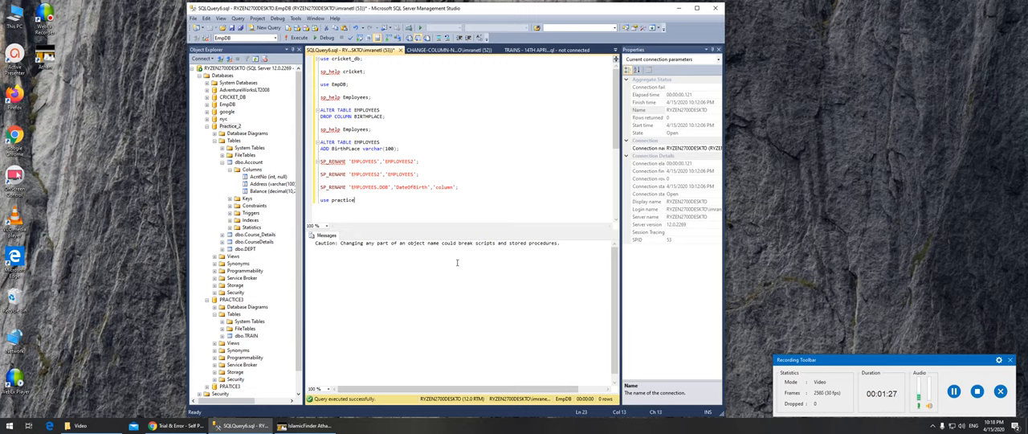
pyautogui.write('_2.')
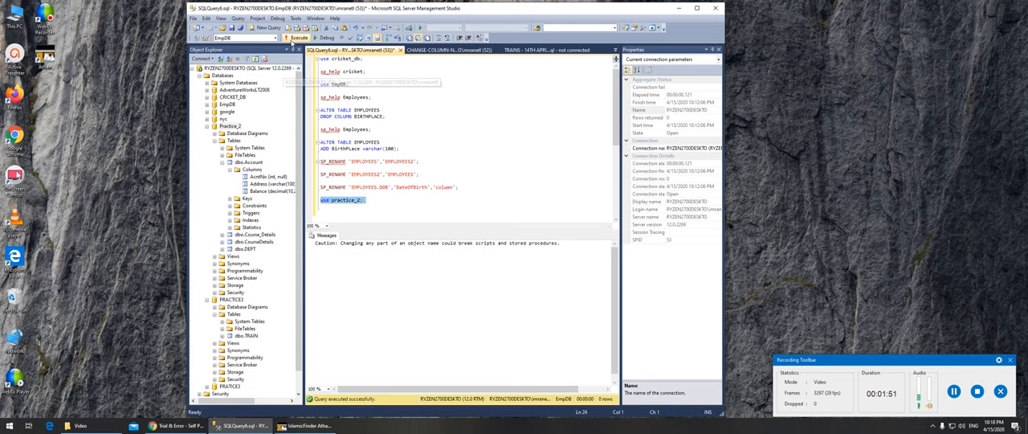
pyautogui.click(297, 38)
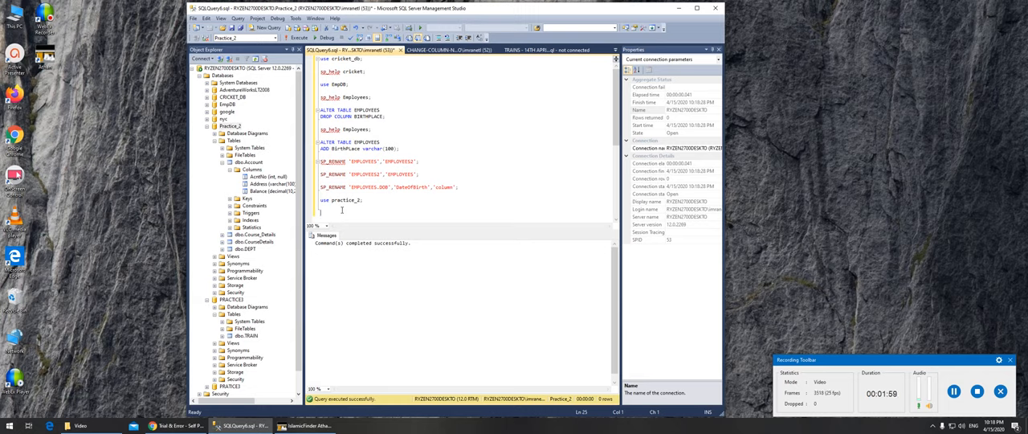
pyautogui.write('sp_help e')
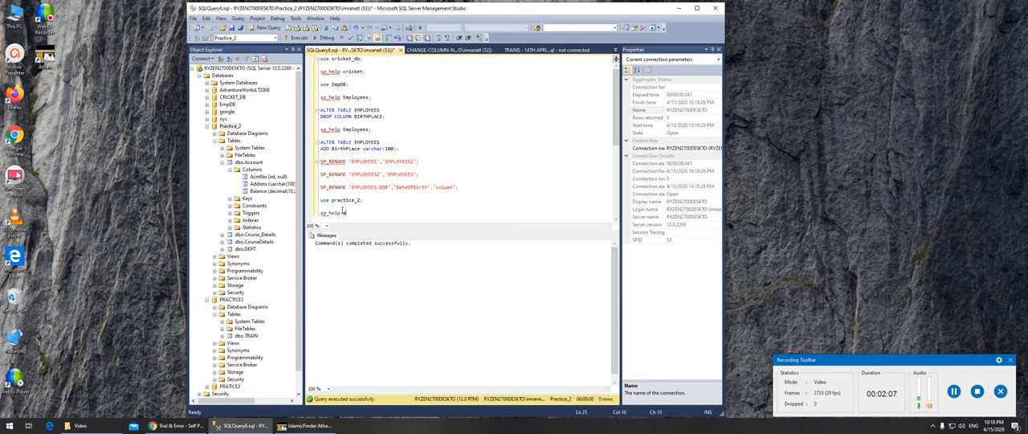
# - Execute 'sp_help account;' to view the AcntNo, Address and Balance column definitions
pyautogui.write('account;')
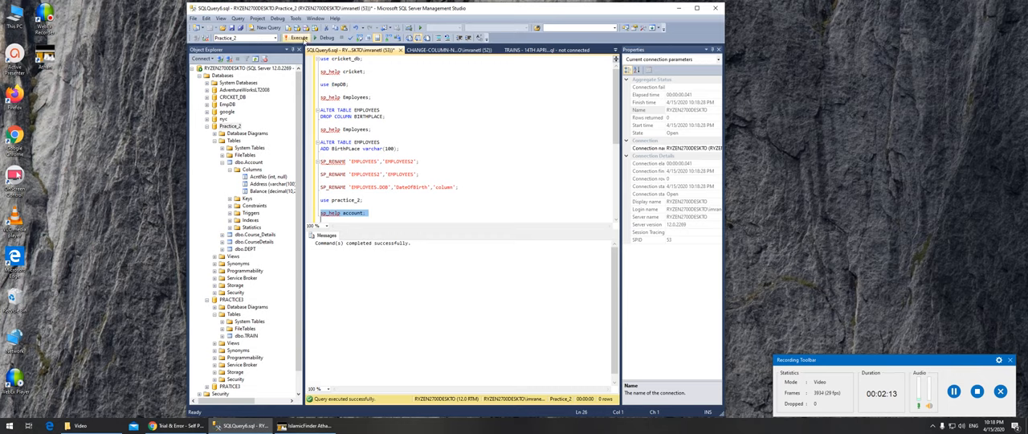
pyautogui.click(298, 38)
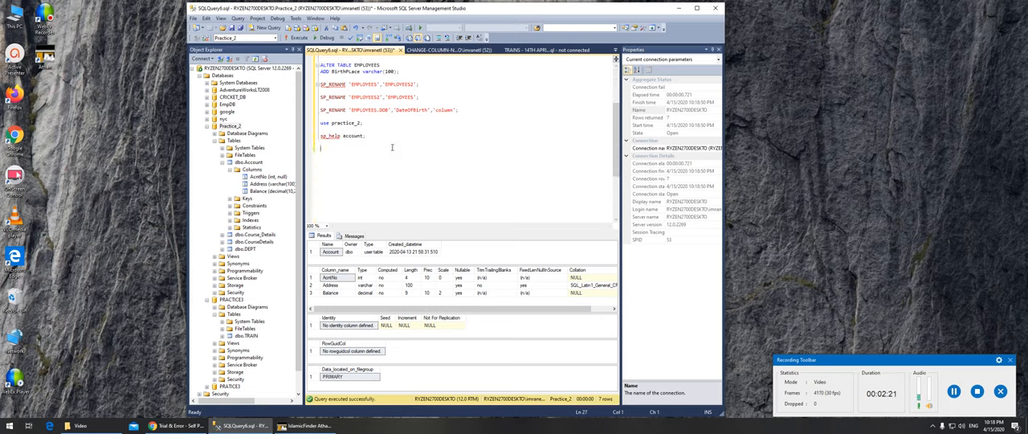
pyautogui.write('select * from information_schema')
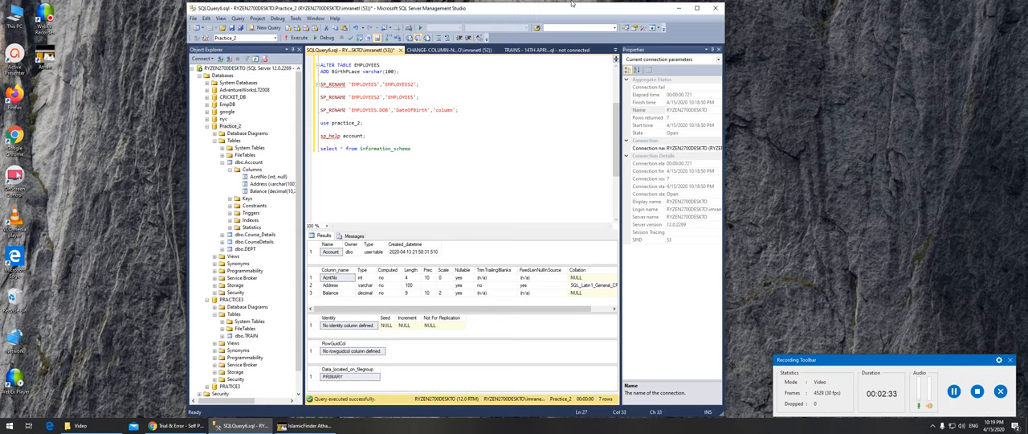
# - Execute the misspelled information_schema column query, which fails with a syntax error
pyautogui.write('.table')
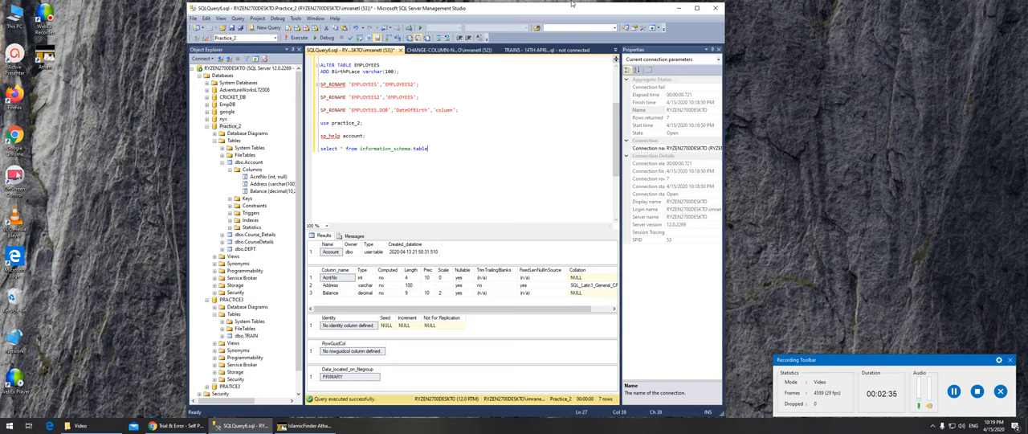
pyautogui.write('column;')
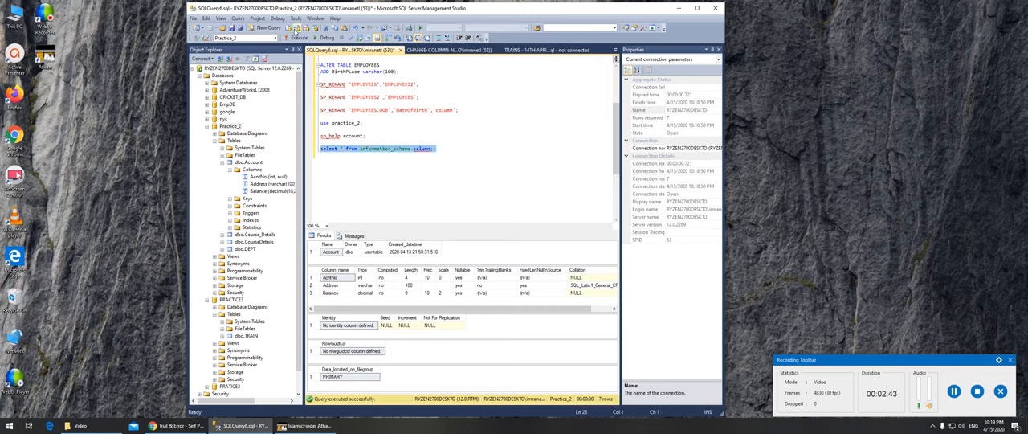
pyautogui.click(298, 38)
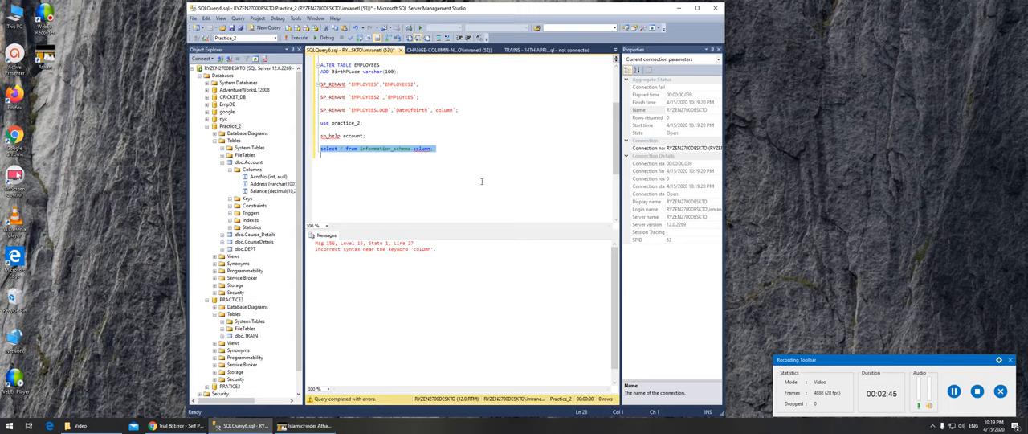
# - Replace the wrong view name so the line reads information_schema.columns;
pyautogui.click(434, 149)
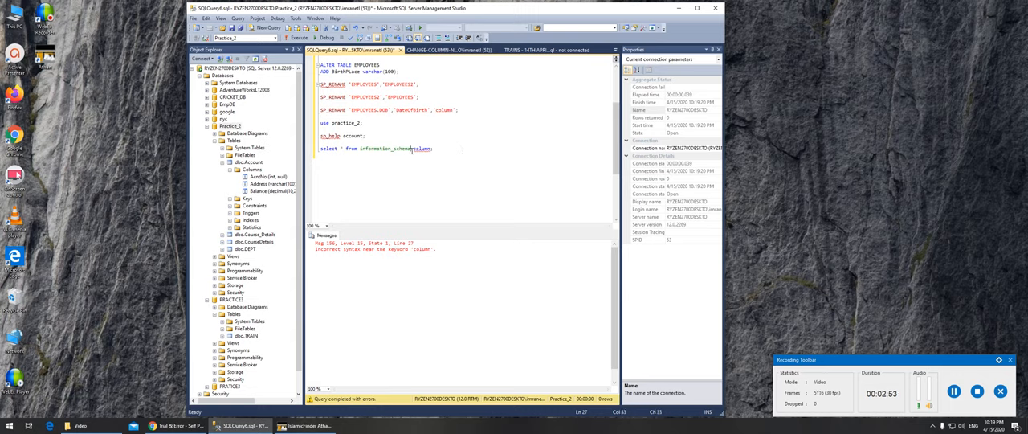
pyautogui.moveTo(521, 197)
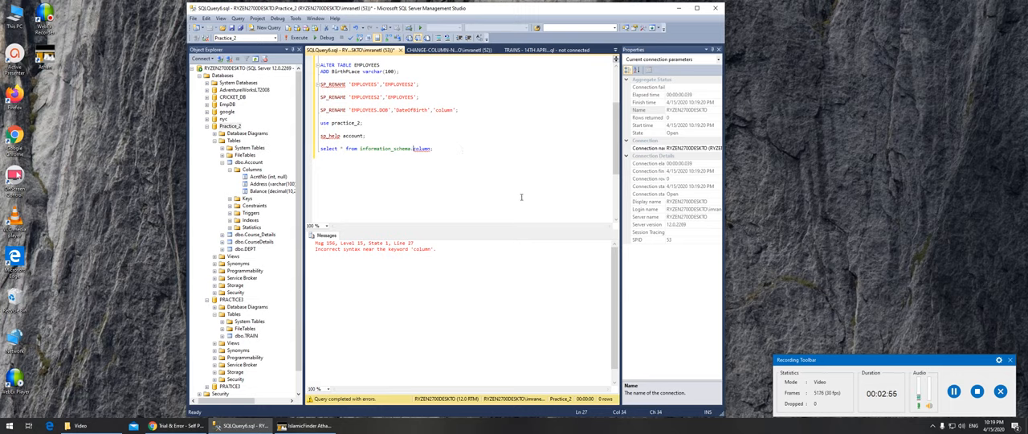
pyautogui.press('BackSpace')
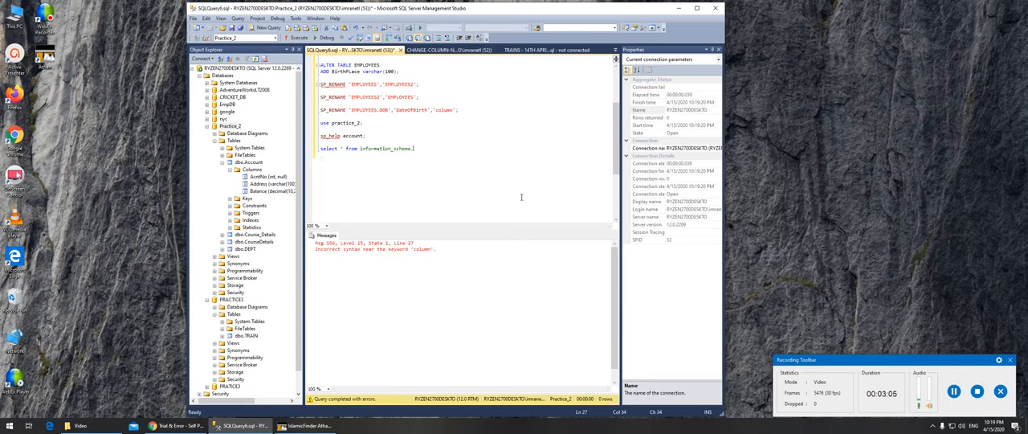
pyautogui.write('.table')
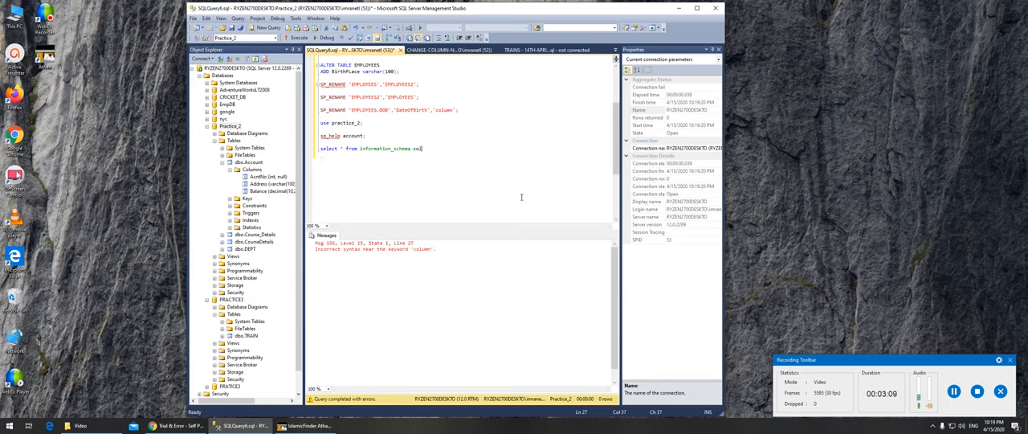
pyautogui.write('umns;')
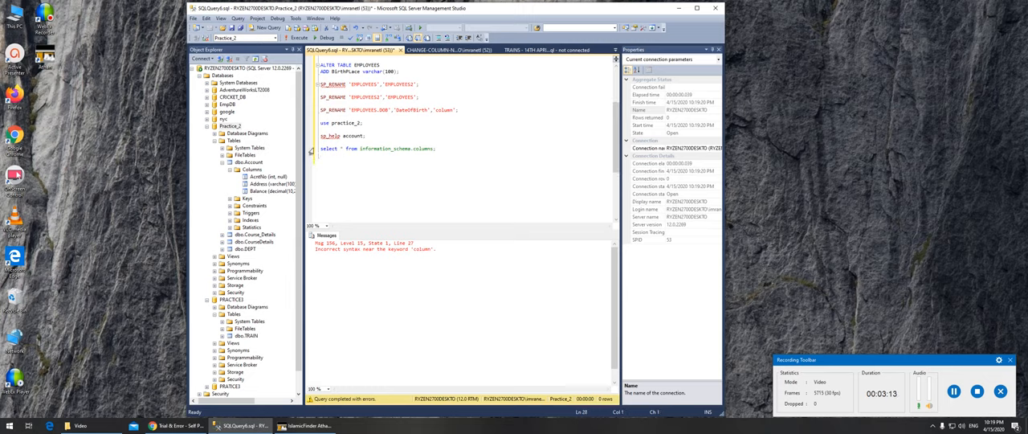
# - Execute 'select * from information_schema.columns;' and review the 16 returned column rows
pyautogui.click(298, 37)
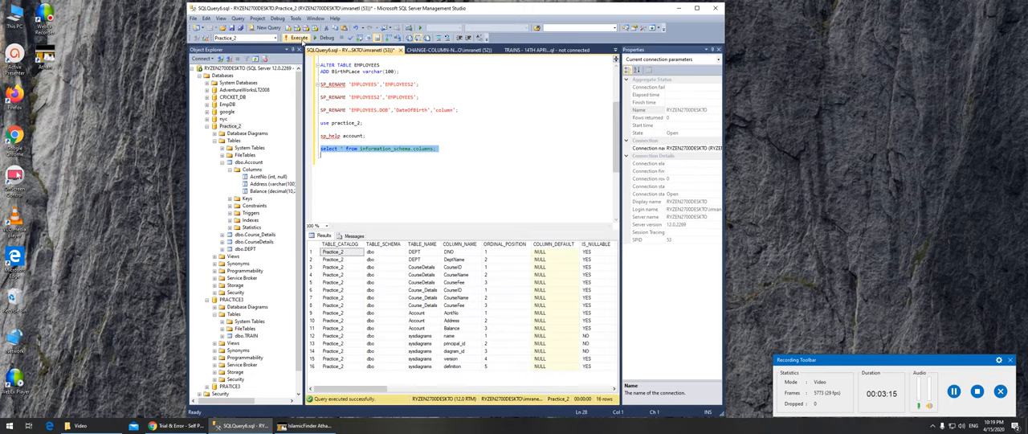
pyautogui.click(295, 38)
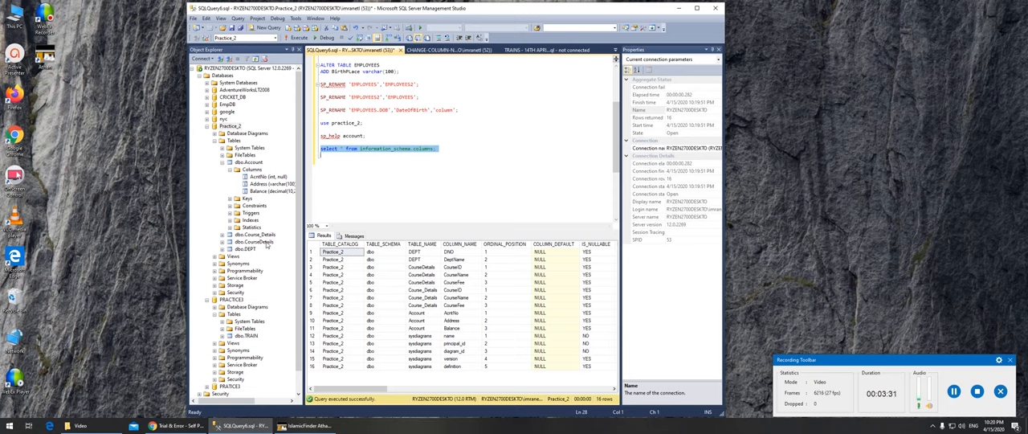
pyautogui.moveTo(352, 298)
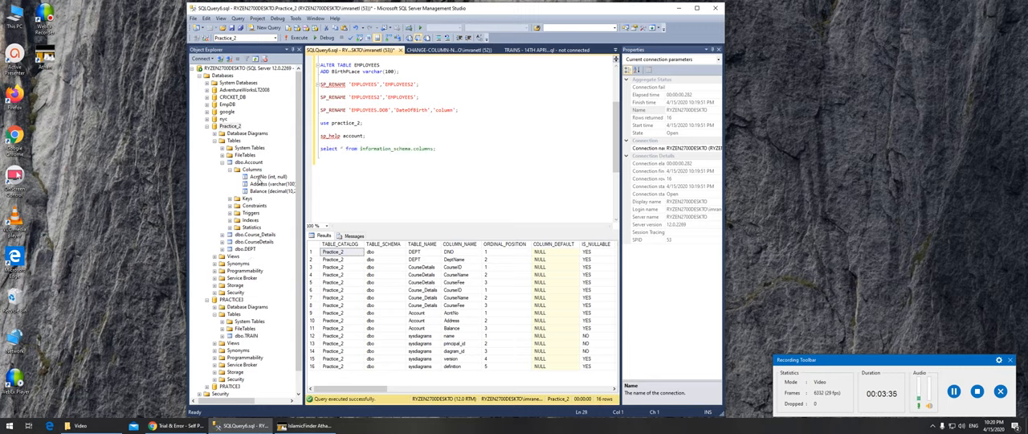
pyautogui.moveTo(258, 184)
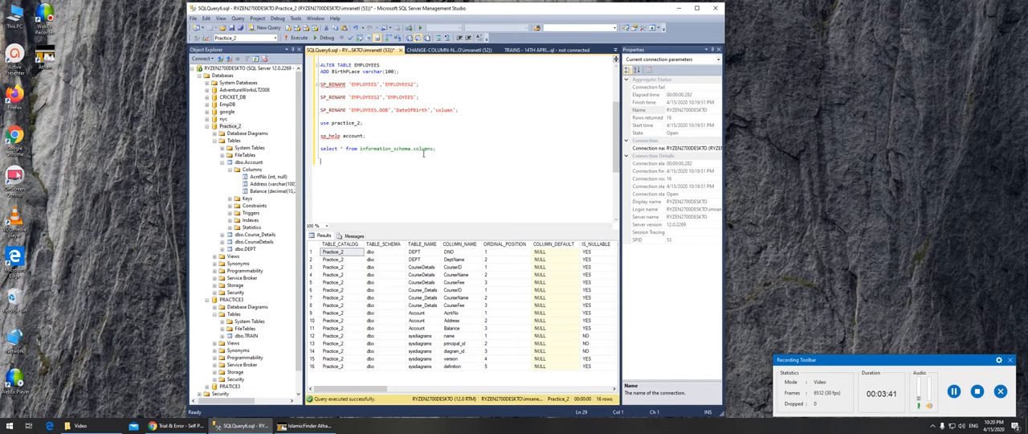
pyautogui.write('select')
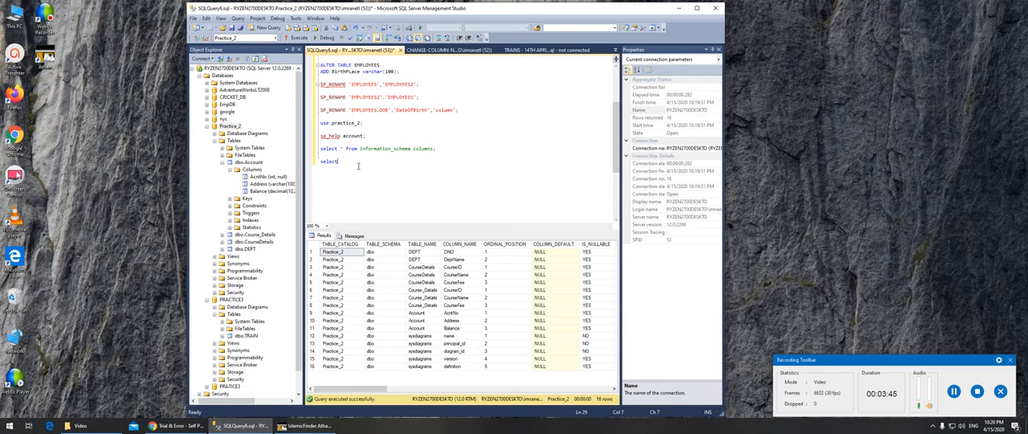
# - Run 'select * from information_schema.tables' to list Practice_2's five base tables
pyautogui.write('from')
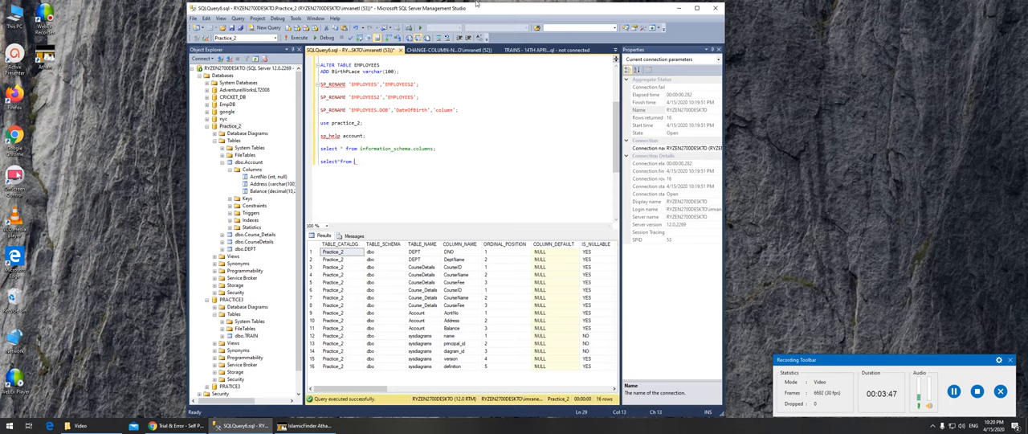
pyautogui.write('information_schema.')
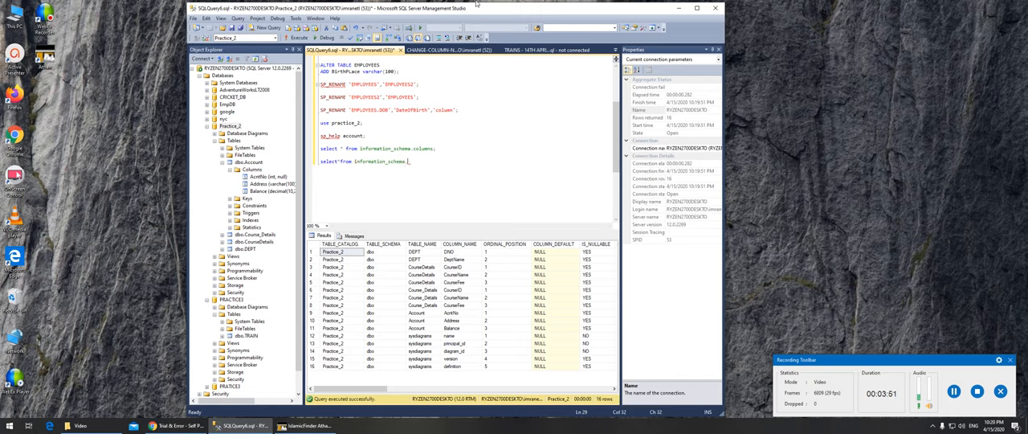
pyautogui.write('tables;')
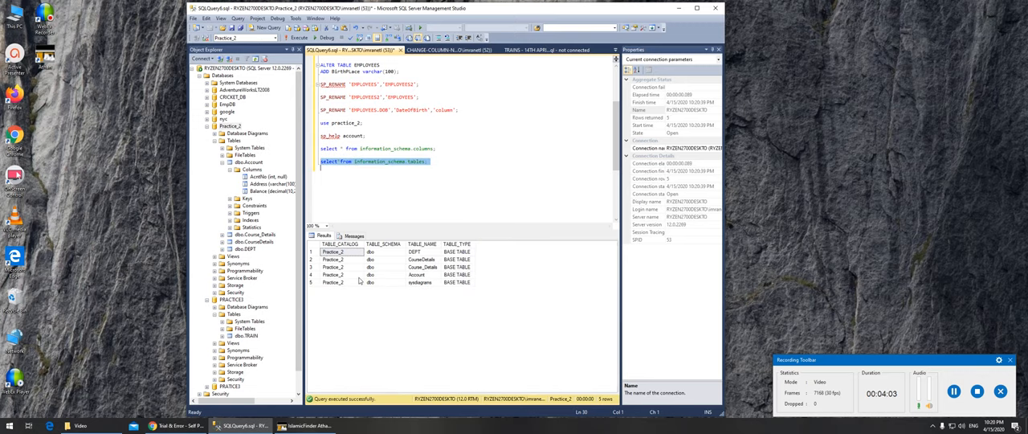
pyautogui.moveTo(426, 255)
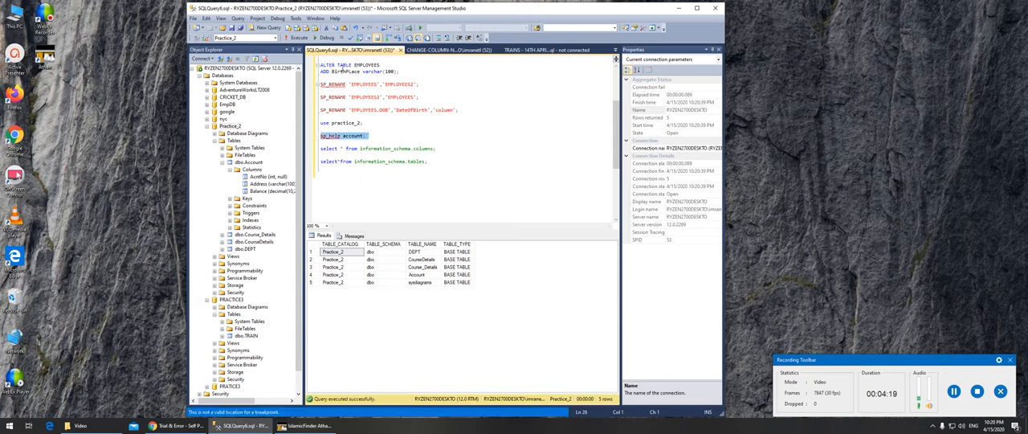
# - Run sp_help account, then 'select * from account;' showing an empty grid
pyautogui.click(300, 38)
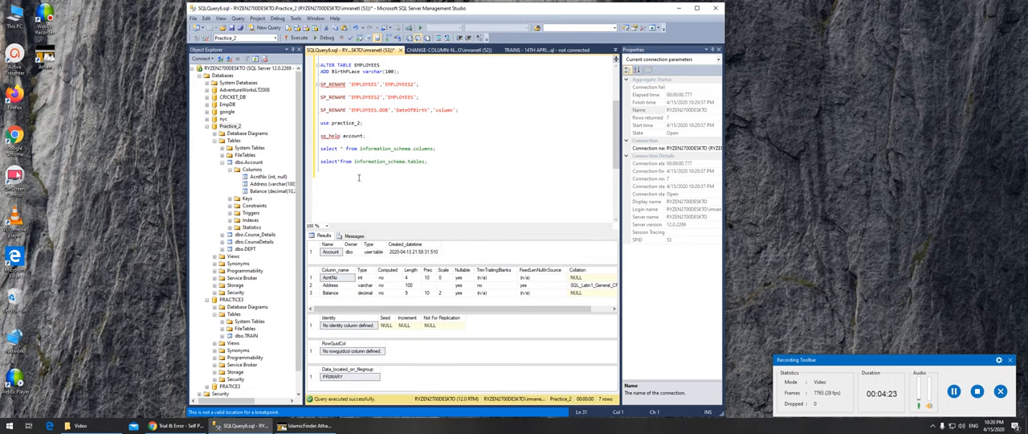
pyautogui.write('select * from')
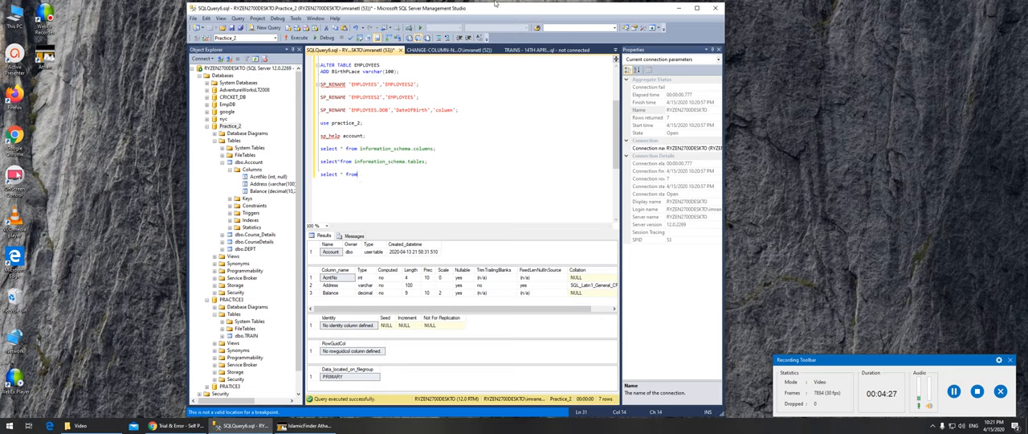
pyautogui.write('account;')
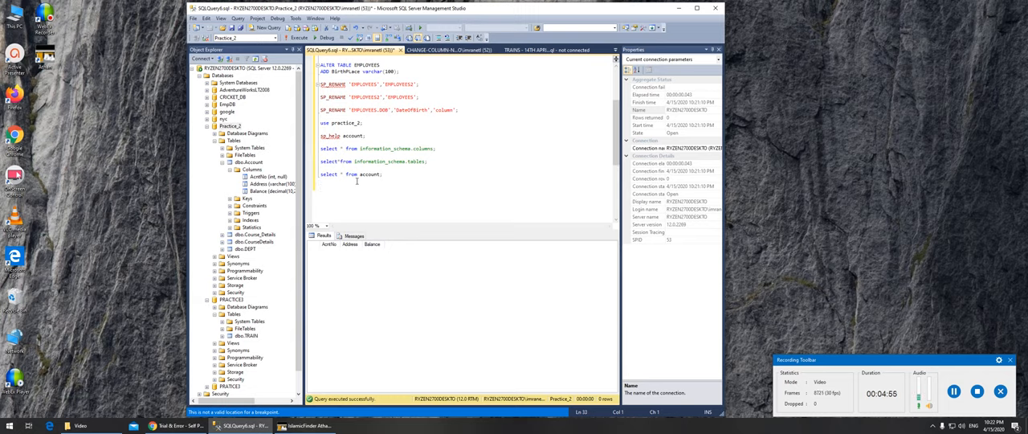
pyautogui.write('insert into')
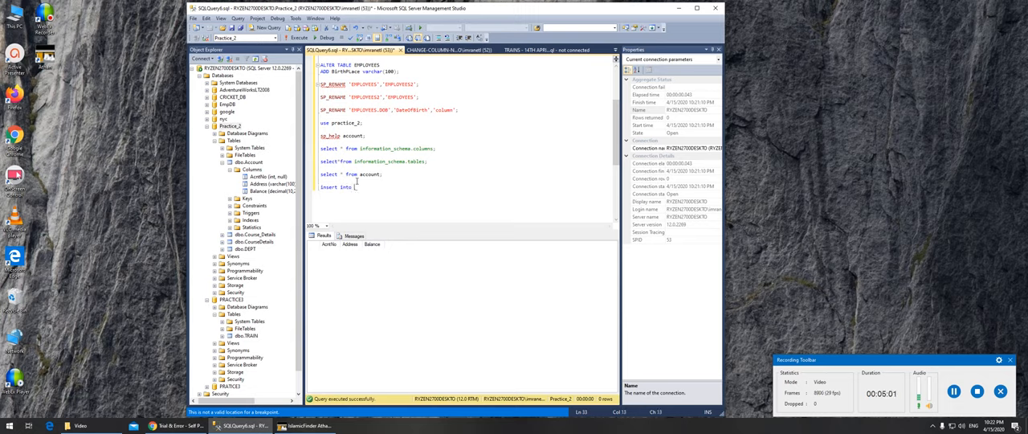
# - Type 'insert into account(AcntNo, Address, Balance)' and begin the values line
pyautogui.write('account;')
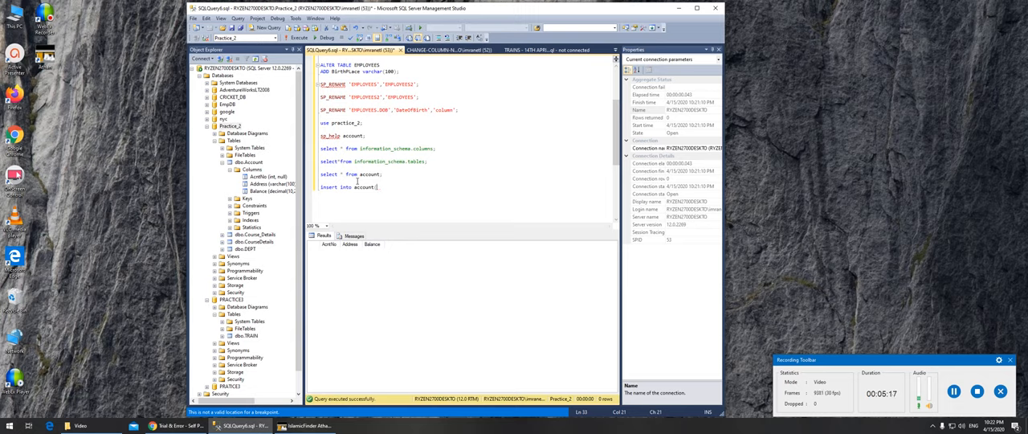
pyautogui.write('Acnt')
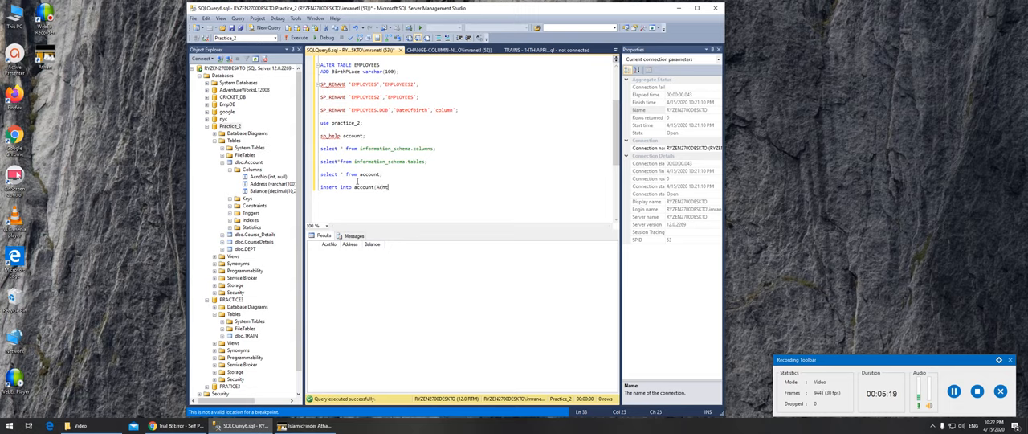
pyautogui.write('No,')
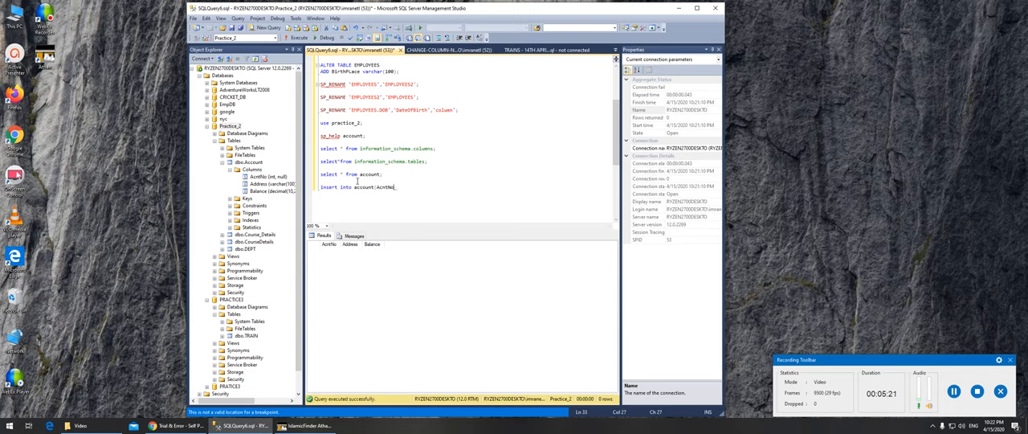
pyautogui.write('.')
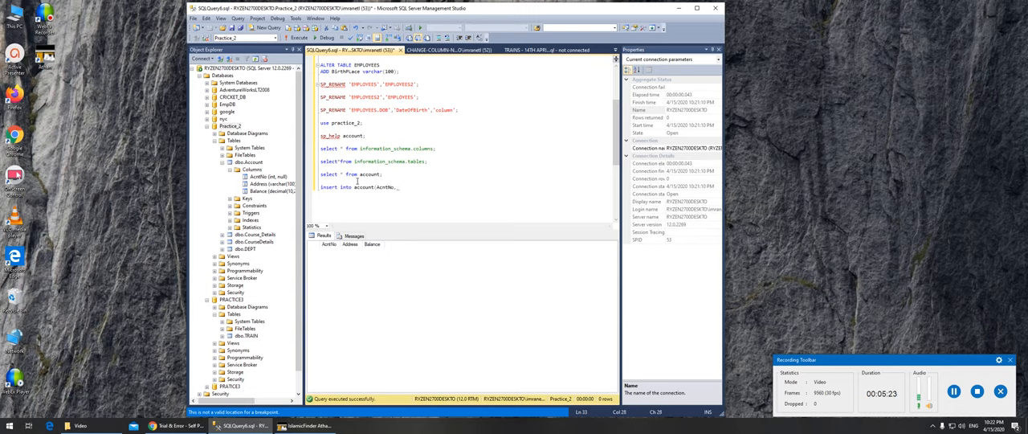
pyautogui.write('add')
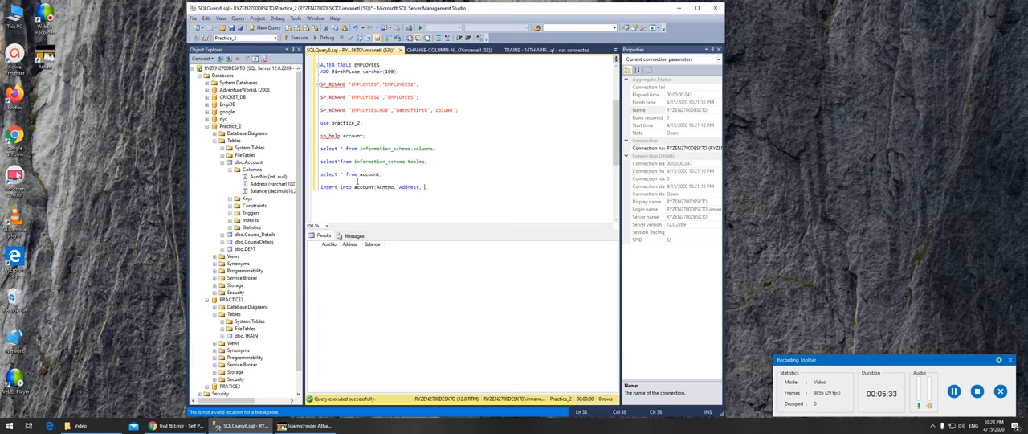
pyautogui.write('Balance)')
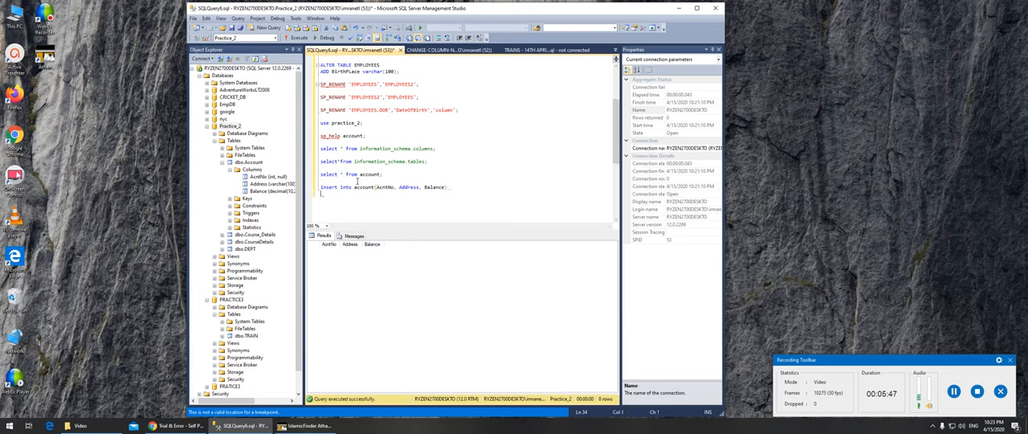
pyautogui.write('values (')
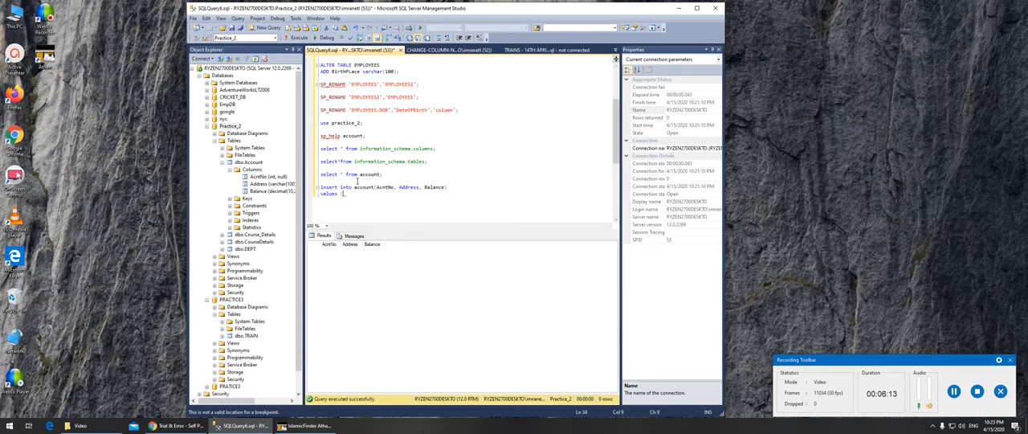
# - Type values (123, '45th street, queens', $20); to finish the insert statement
pyautogui.write('123')
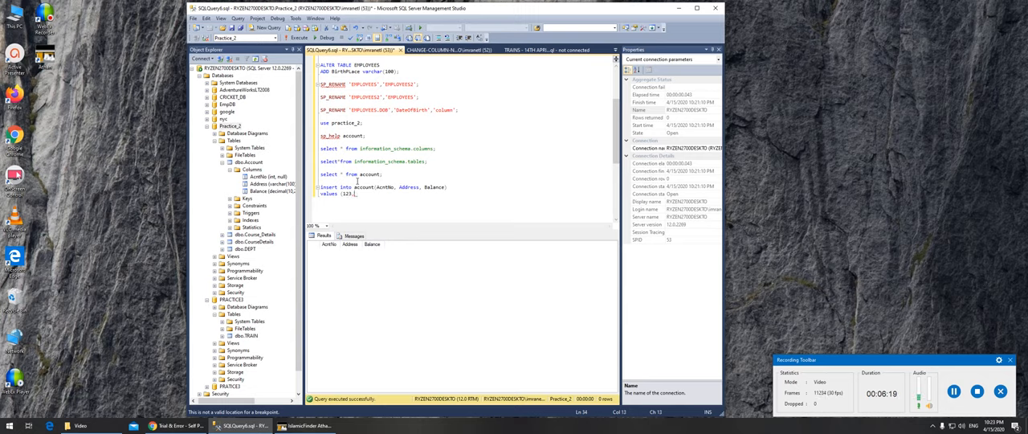
pyautogui.write(',')
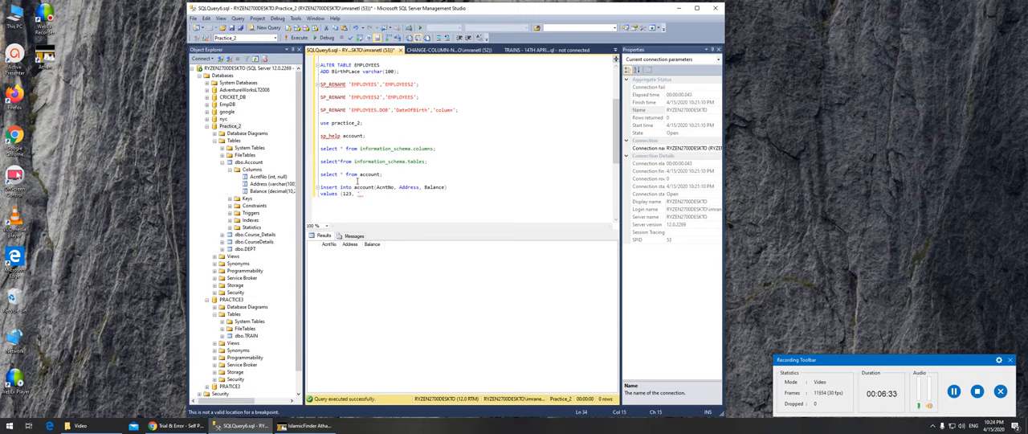
pyautogui.write('41')
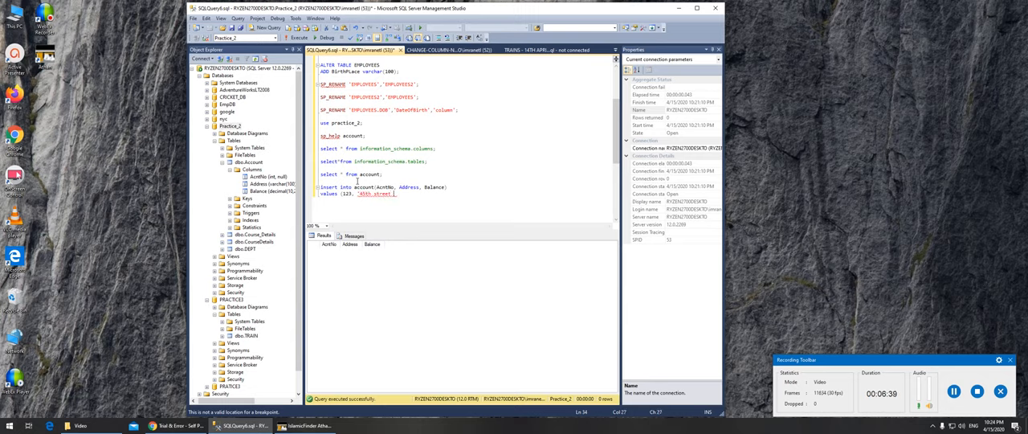
pyautogui.write("queens', 5")
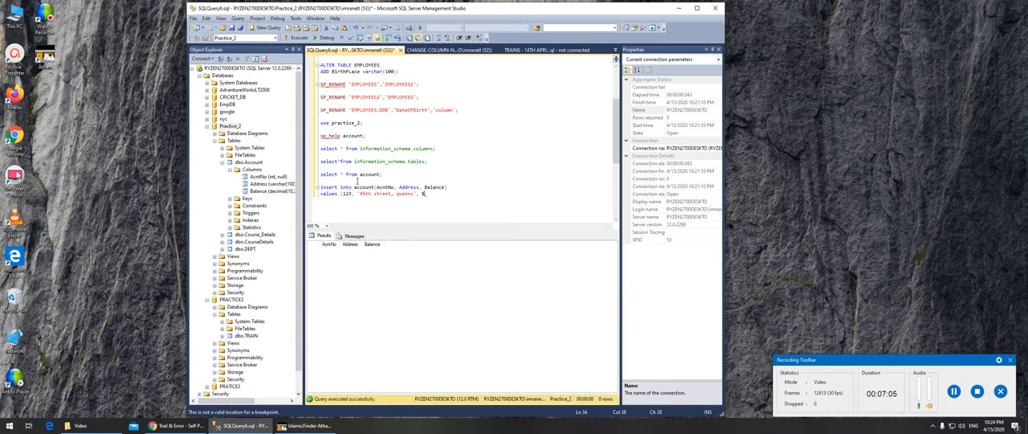
pyautogui.write('0);')
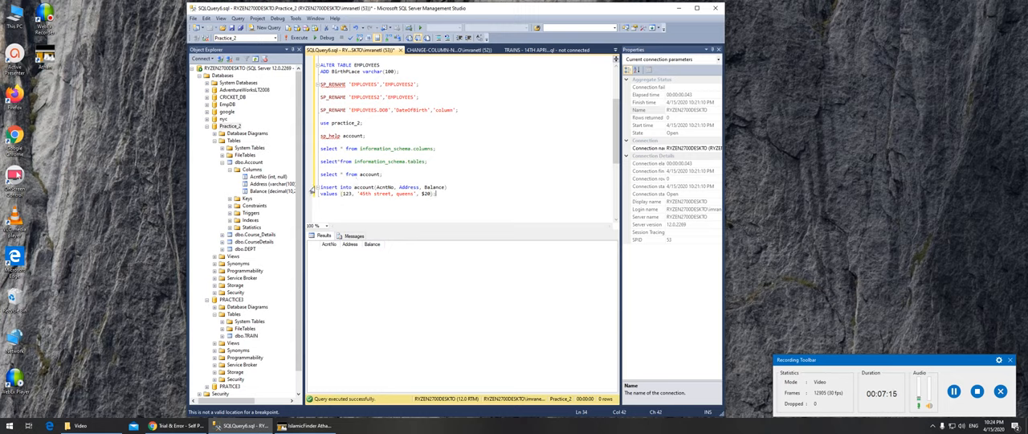
# - Run the INSERT adding (123, '45th street, queens', 20.00), then SELECT * from account
pyautogui.click(296, 38)
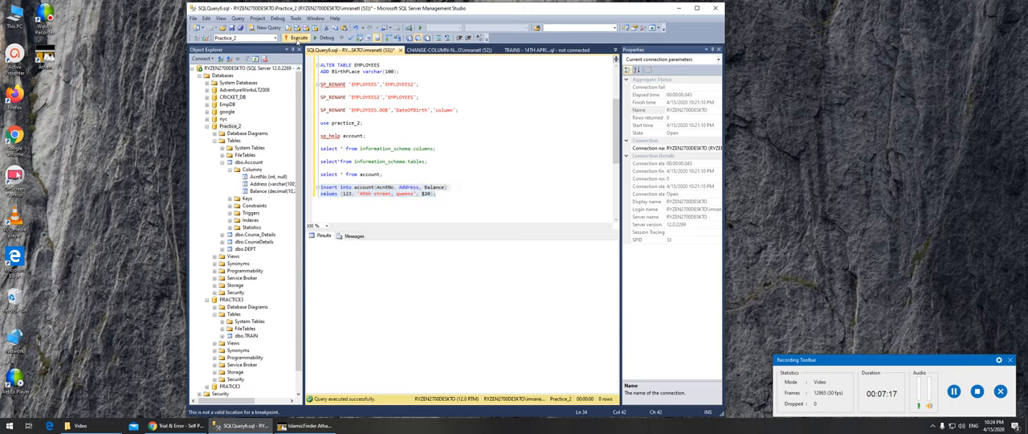
pyautogui.click(296, 38)
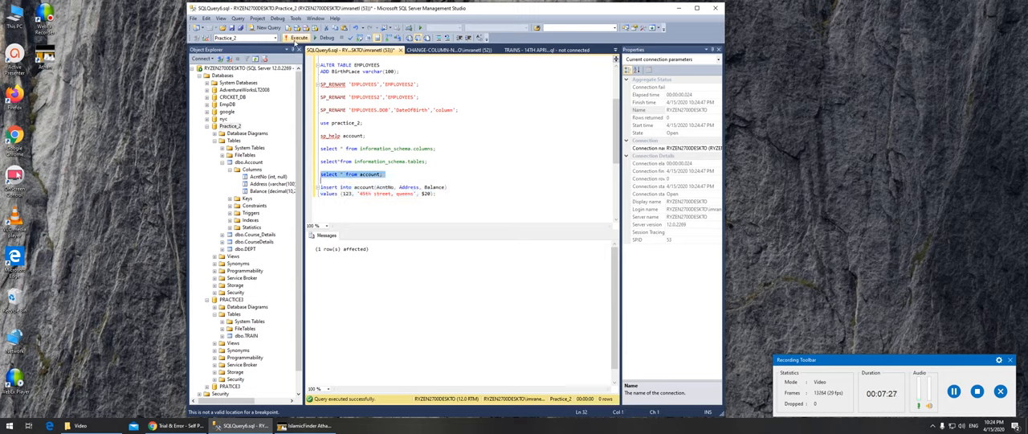
pyautogui.click(297, 37)
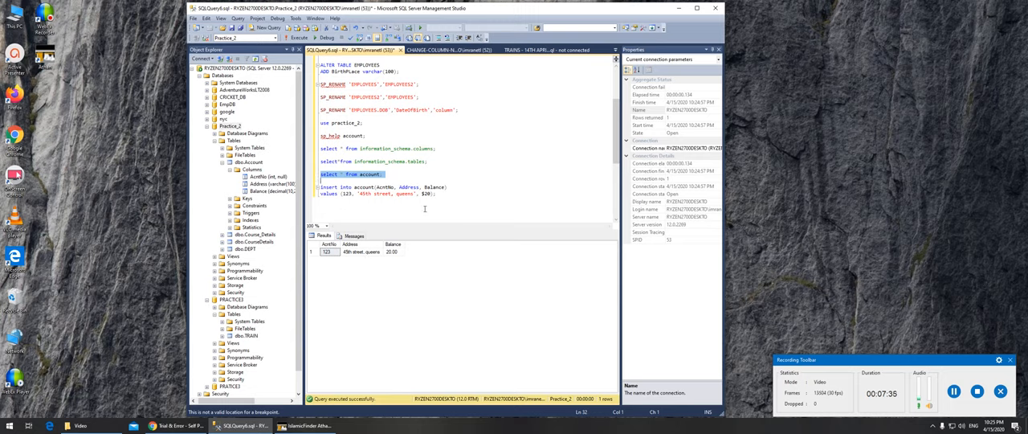
pyautogui.moveTo(393, 257)
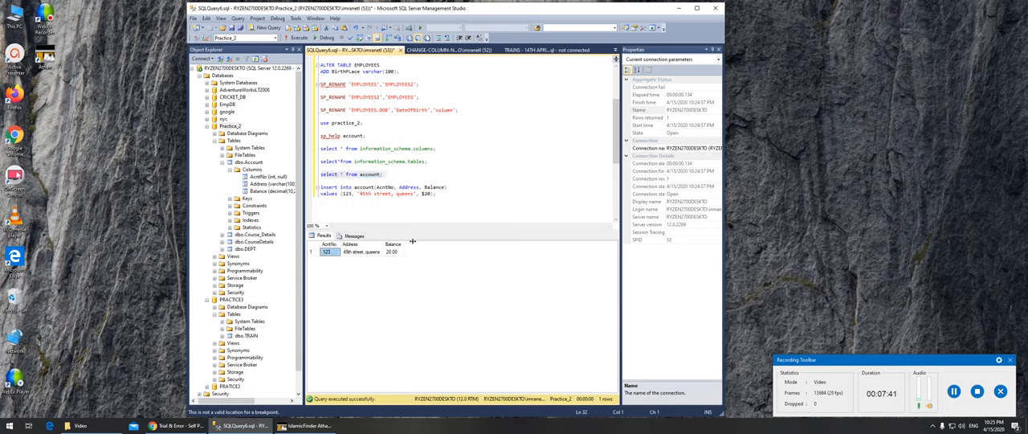
pyautogui.moveTo(412, 245)
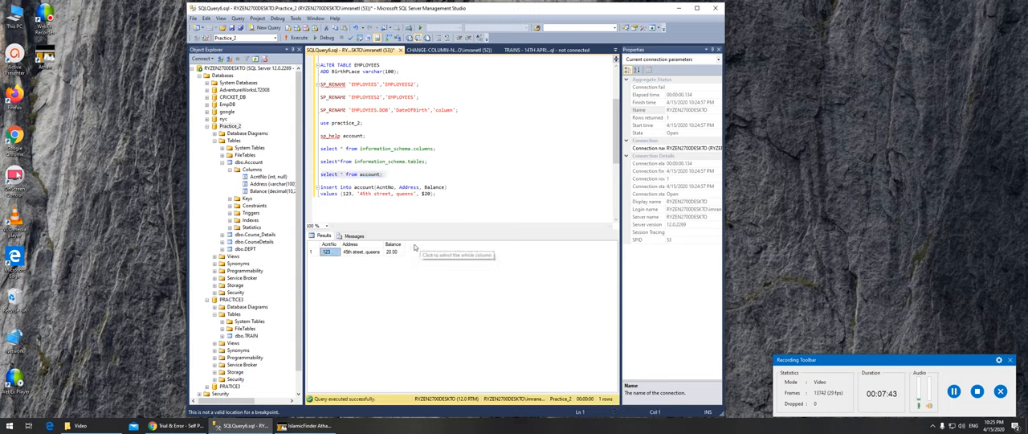
pyautogui.moveTo(413, 271)
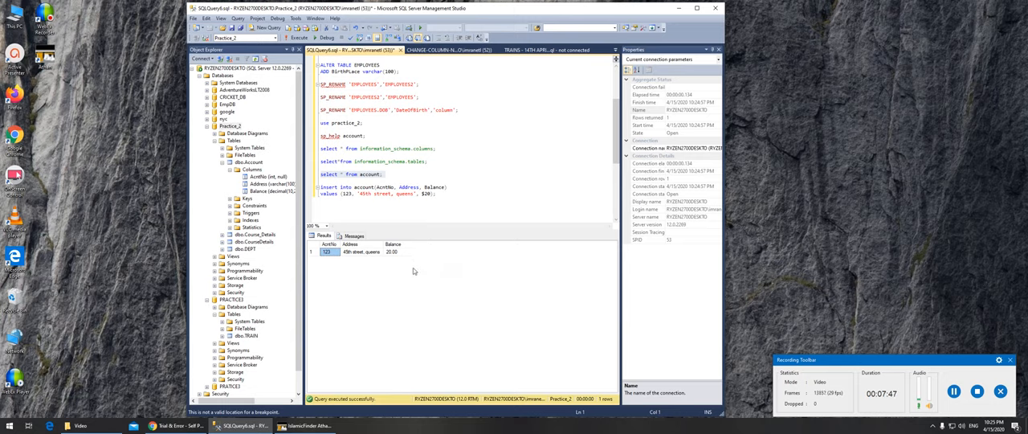
pyautogui.moveTo(572, 285)
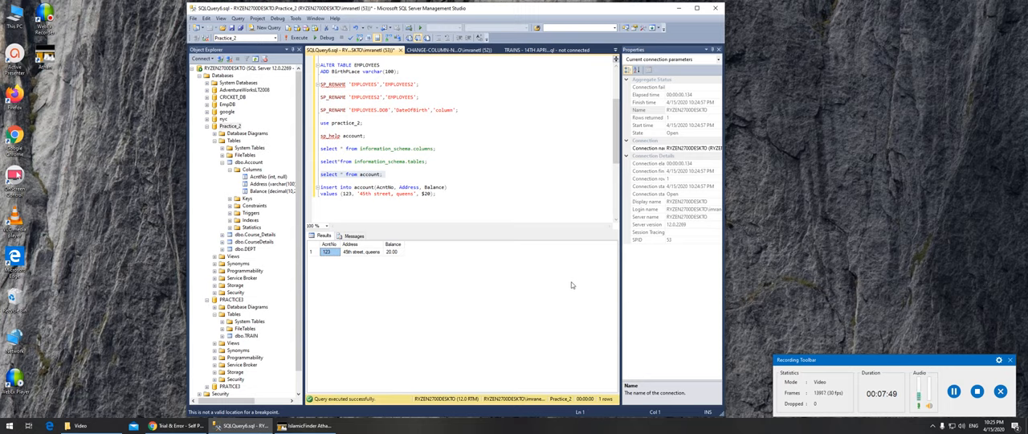